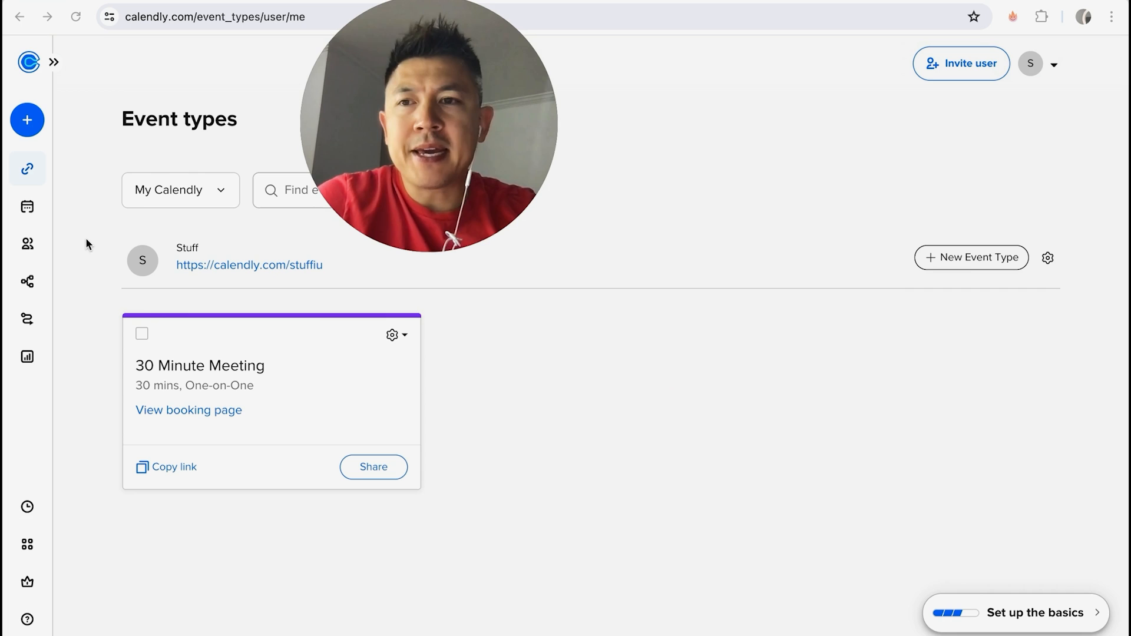
pyautogui.moveTo(31, 393)
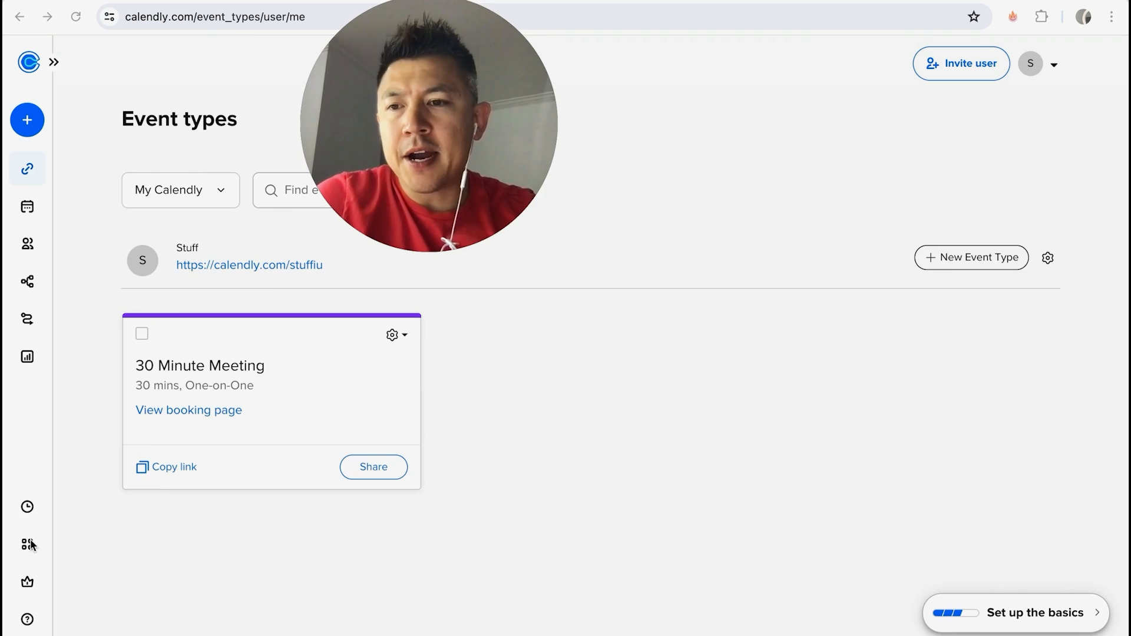
# Step: Browse Integrations & apps down to the Slack, Stripe, Zapier and Zoom tiles
pyautogui.click(27, 544)
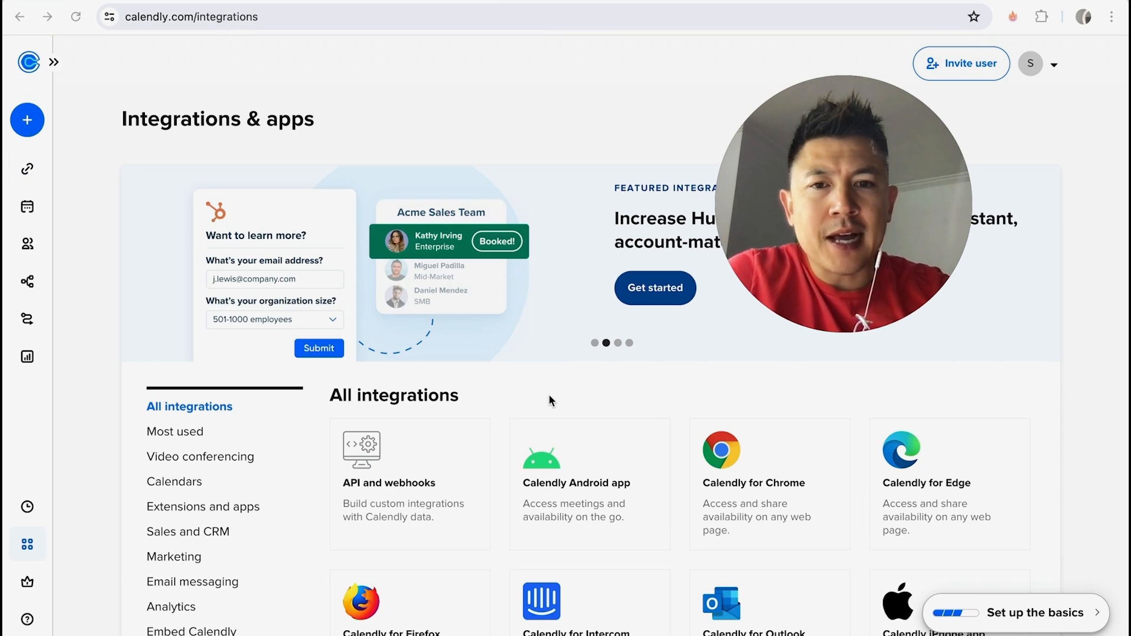
pyautogui.scroll(-3)
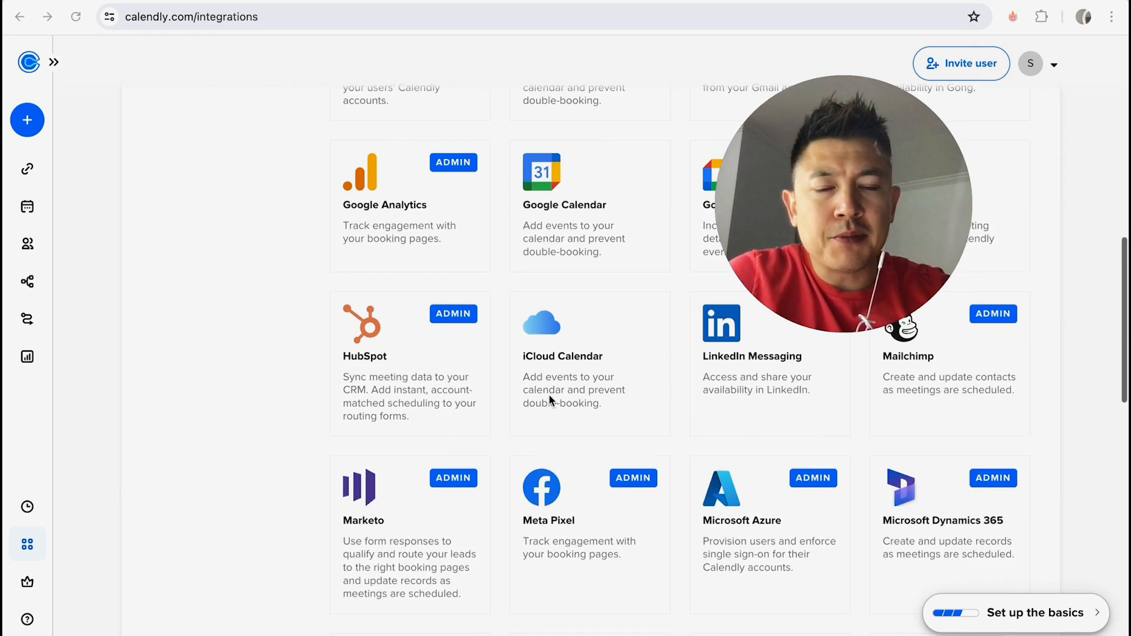
pyautogui.scroll(-3)
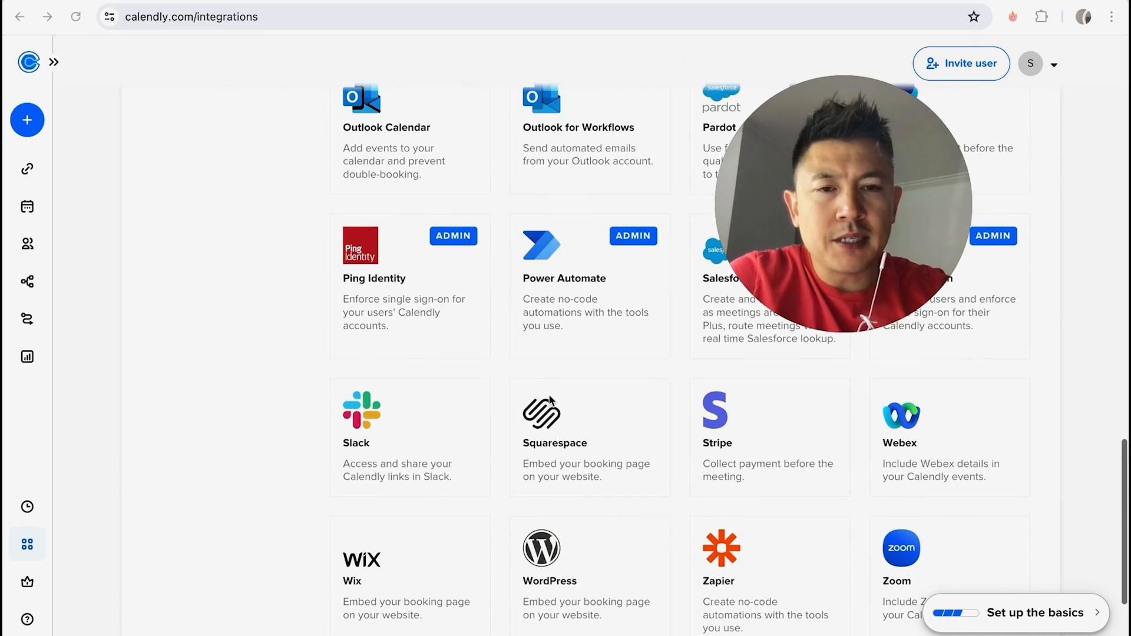
pyautogui.moveTo(779, 453)
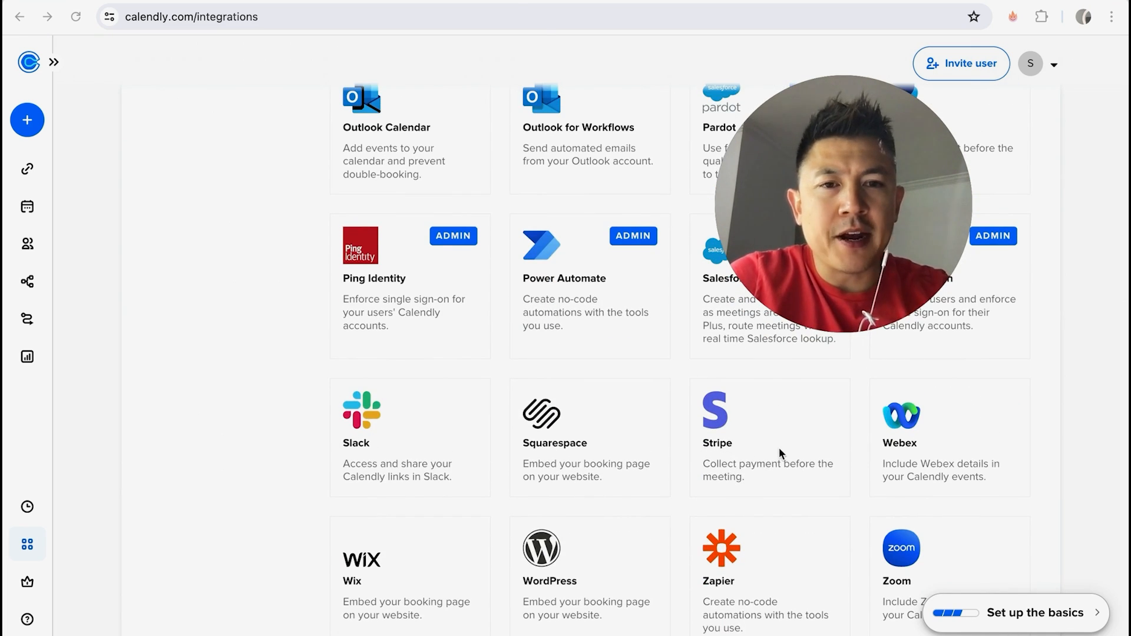
# Step: Open the Stripe integration's information page
pyautogui.click(717, 415)
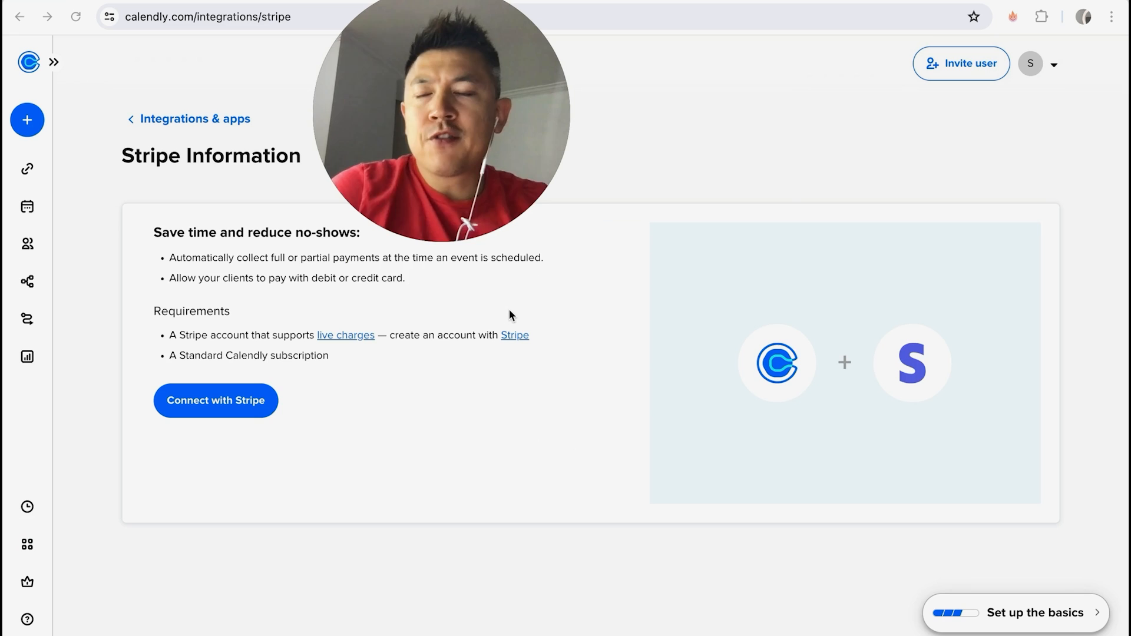
pyautogui.moveTo(555, 306)
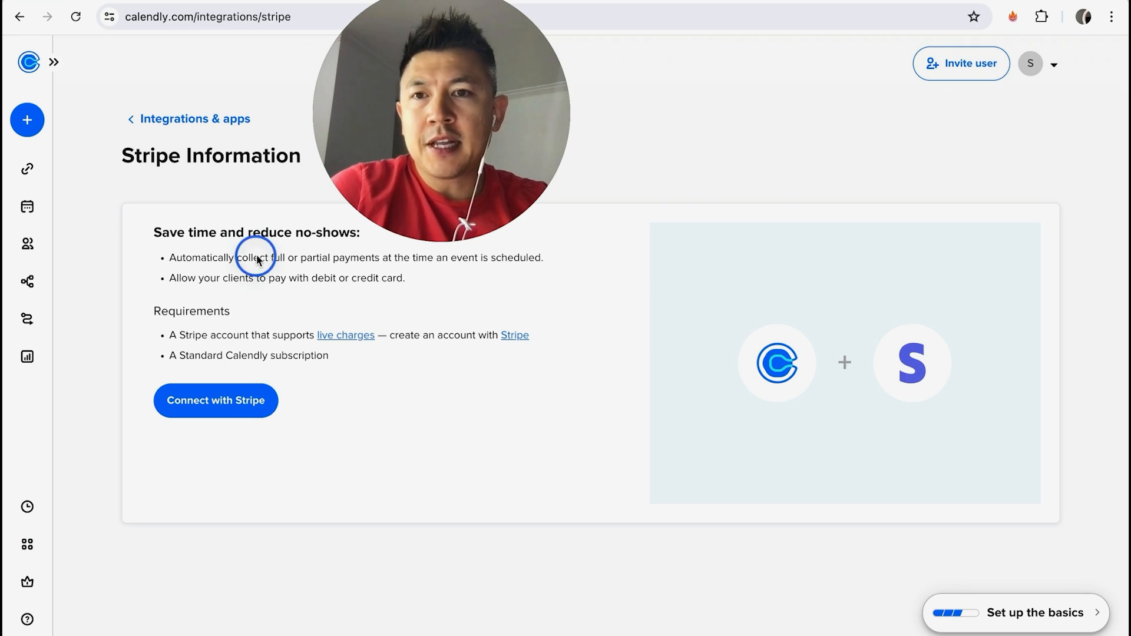
pyautogui.moveTo(296, 260)
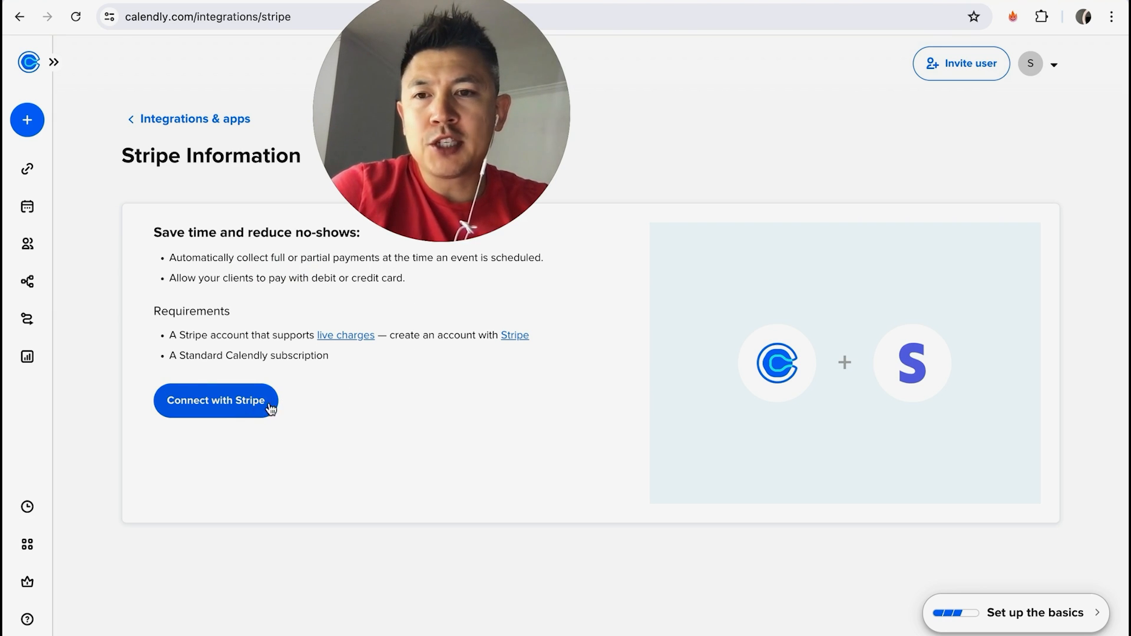
# Step: Choose Connect with Stripe to reach Stripe's authorization page for Calendly
pyautogui.click(215, 400)
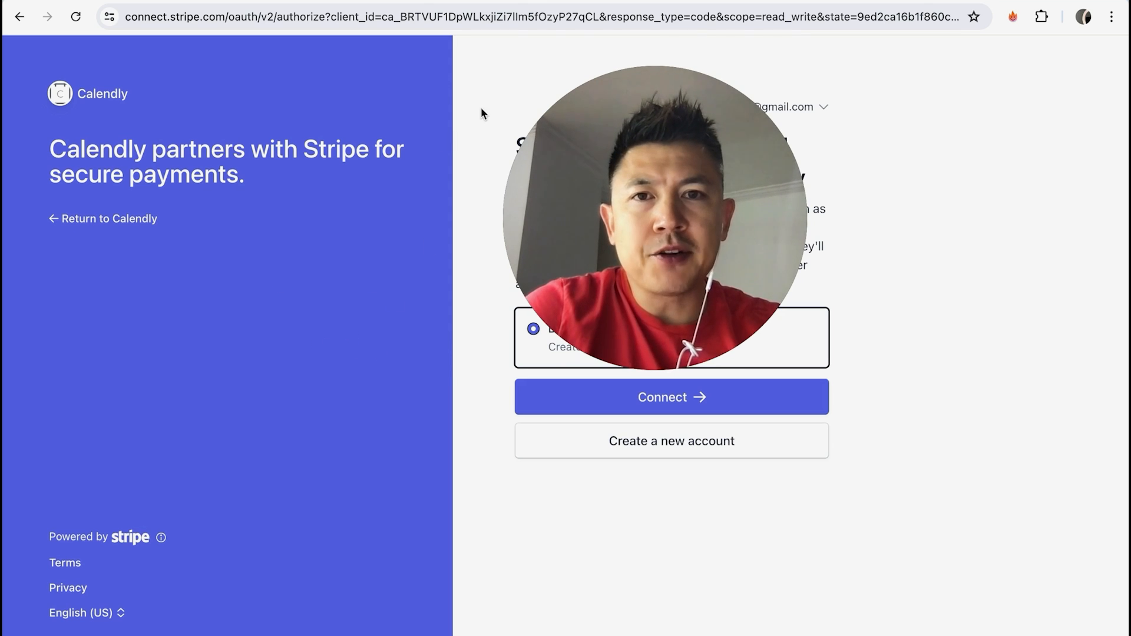
pyautogui.moveTo(472, 363)
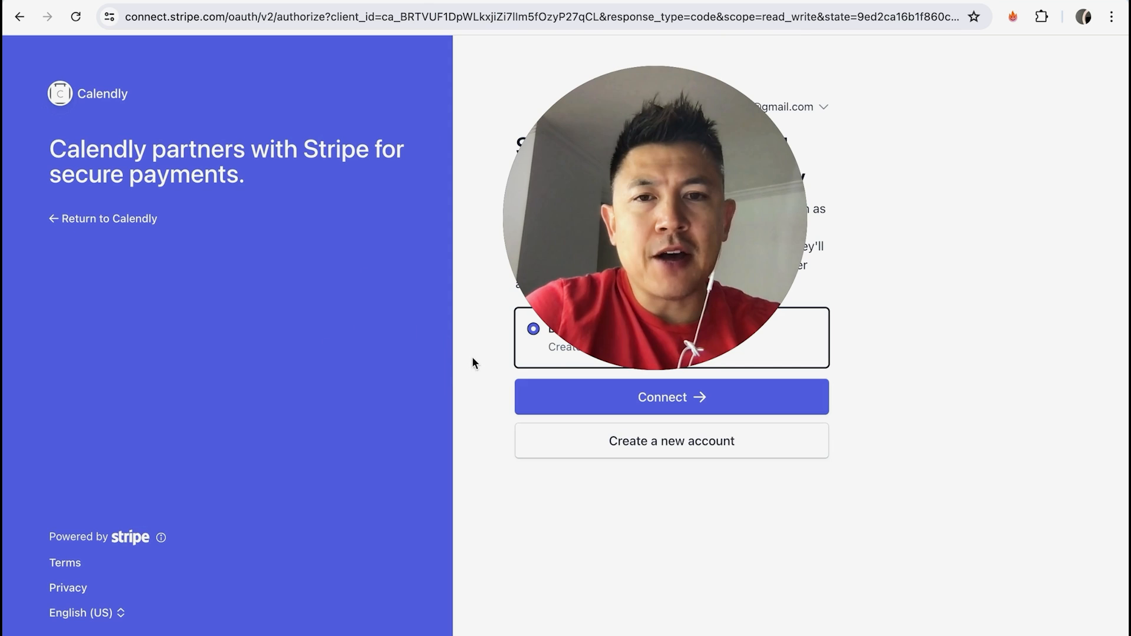
pyautogui.moveTo(461, 347)
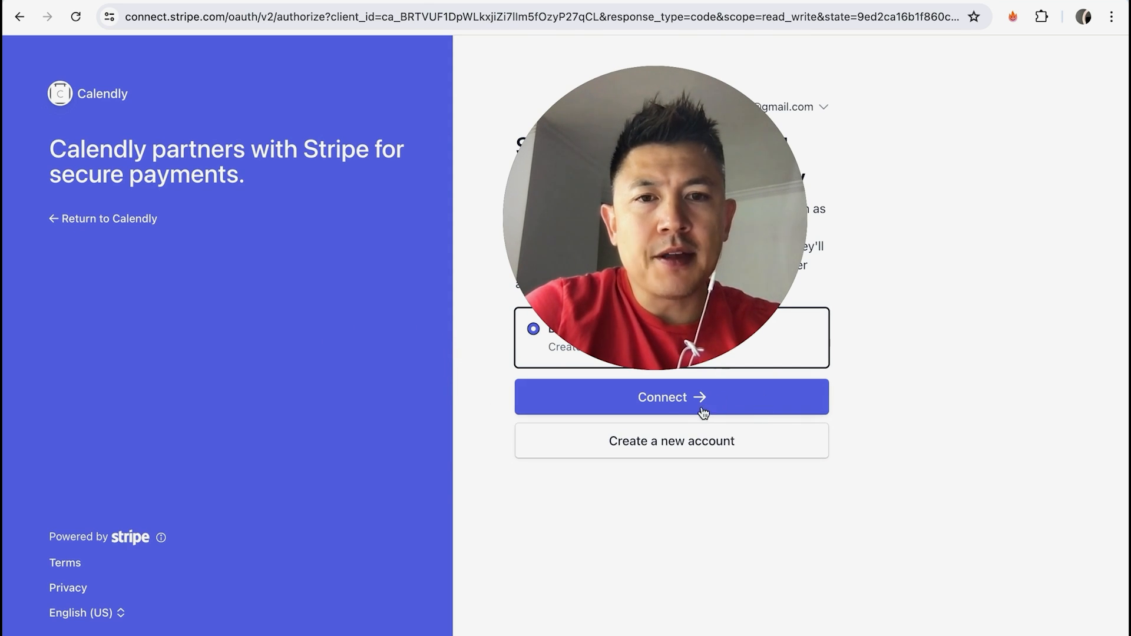
# Step: Authorize the existing Stripe account for Calendly
pyautogui.click(671, 397)
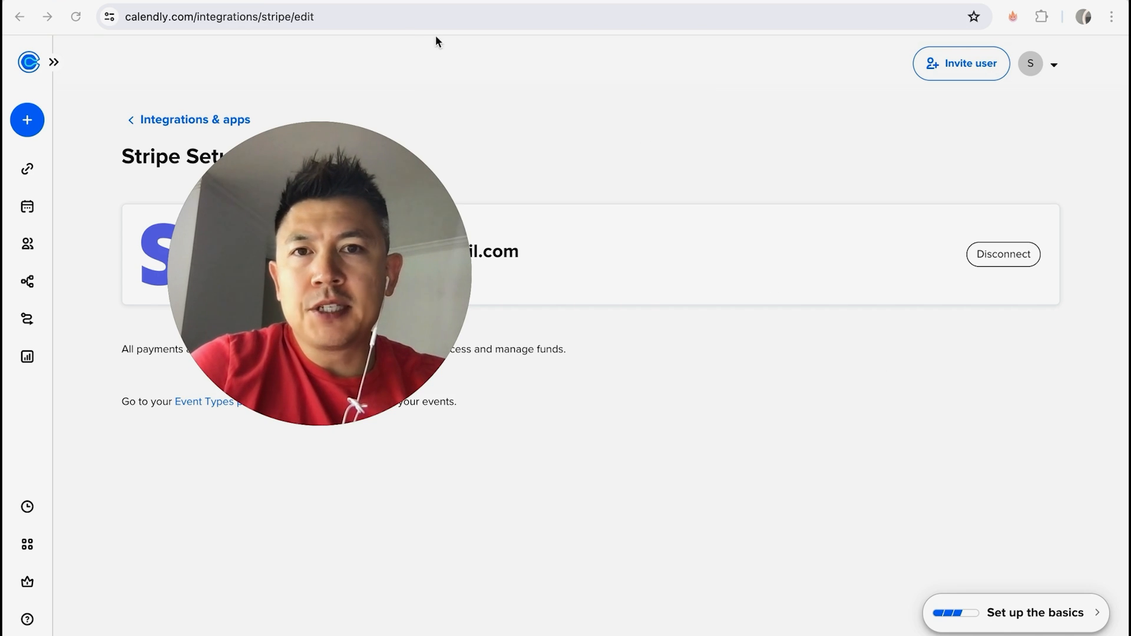
pyautogui.moveTo(726, 152)
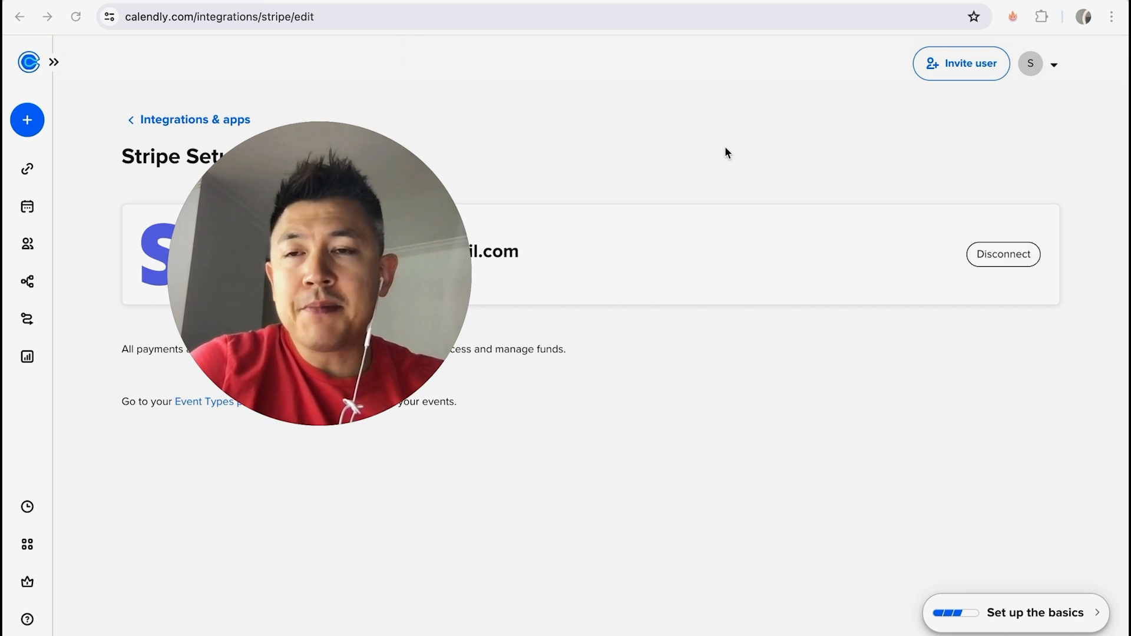